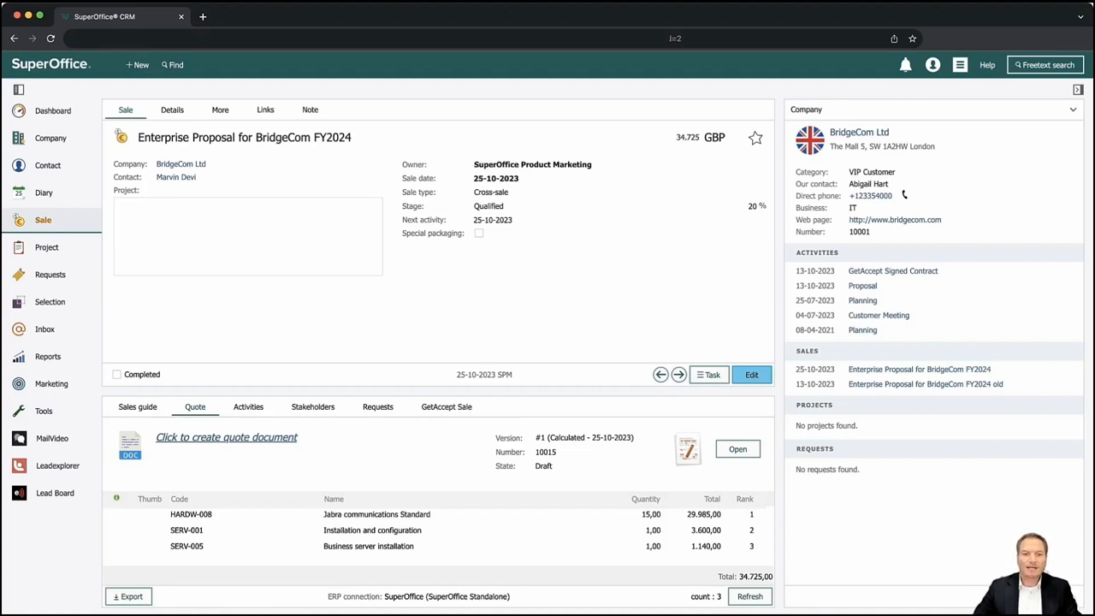
mouse_move(445, 412)
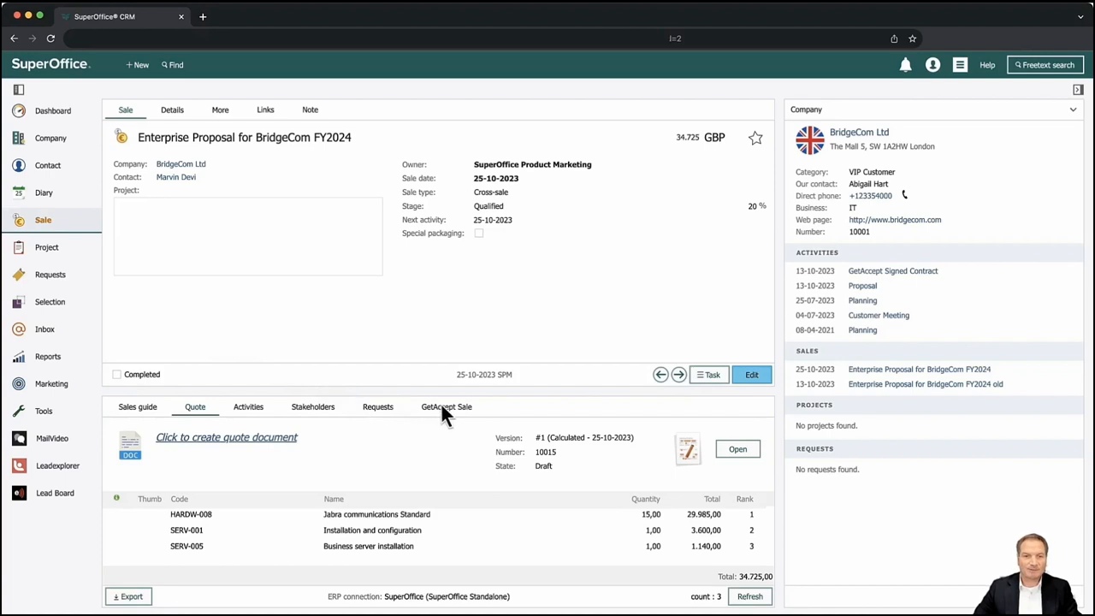
Start a GetAccept send for the 34,725 GBP BridgeCom sale and choose template-based content.
click(445, 408)
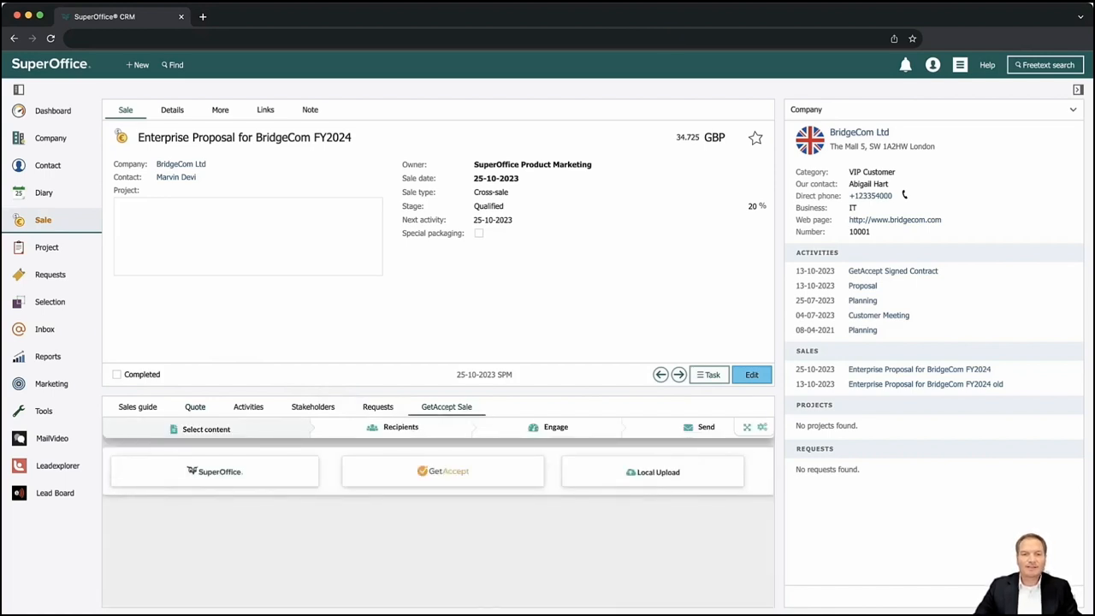
mouse_move(84, 454)
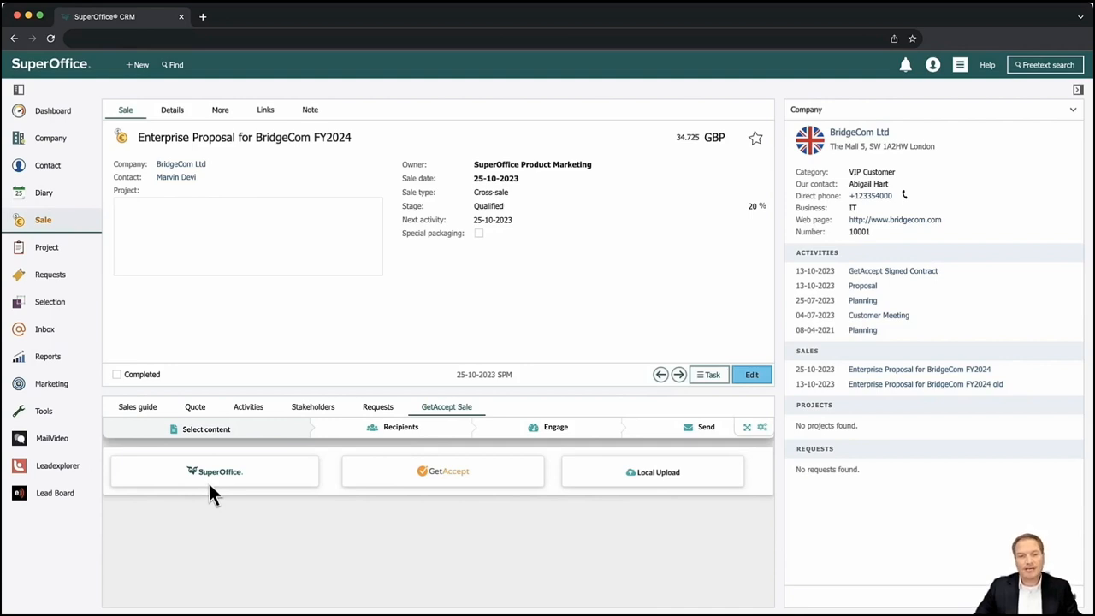
mouse_move(282, 482)
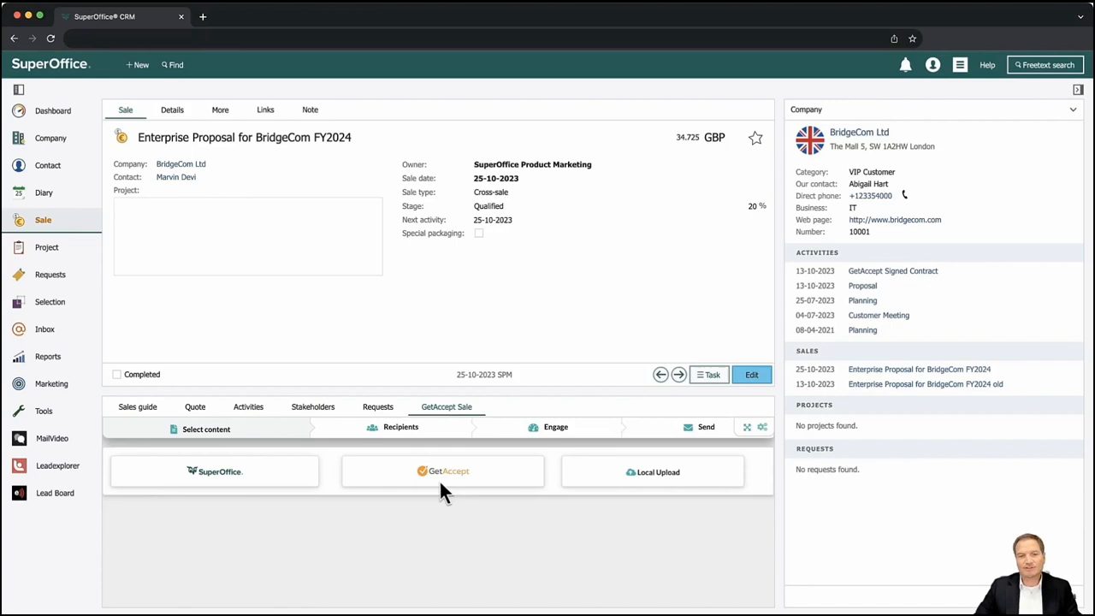
click(441, 472)
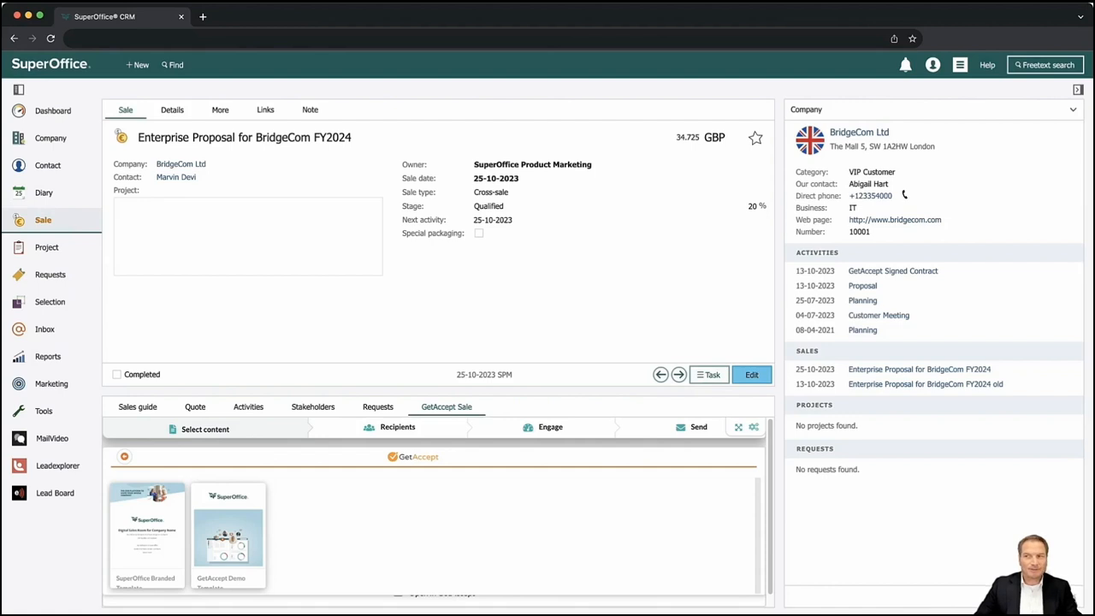
mouse_move(144, 551)
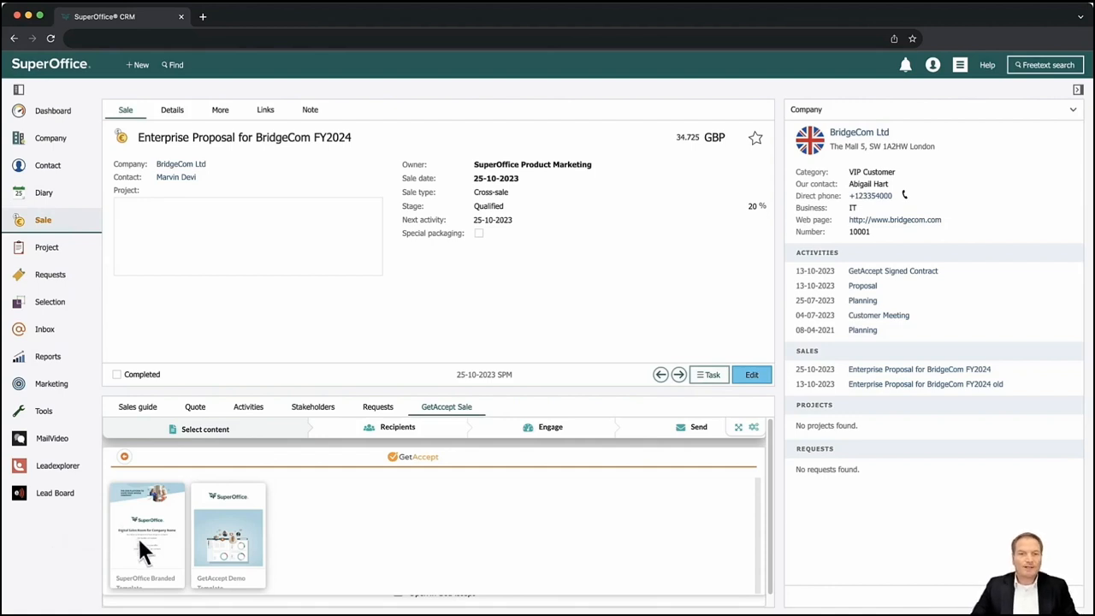
Use the SuperOffice Branded Template, review the prefilled BridgeCom fields and products, and continue to recipients.
click(146, 534)
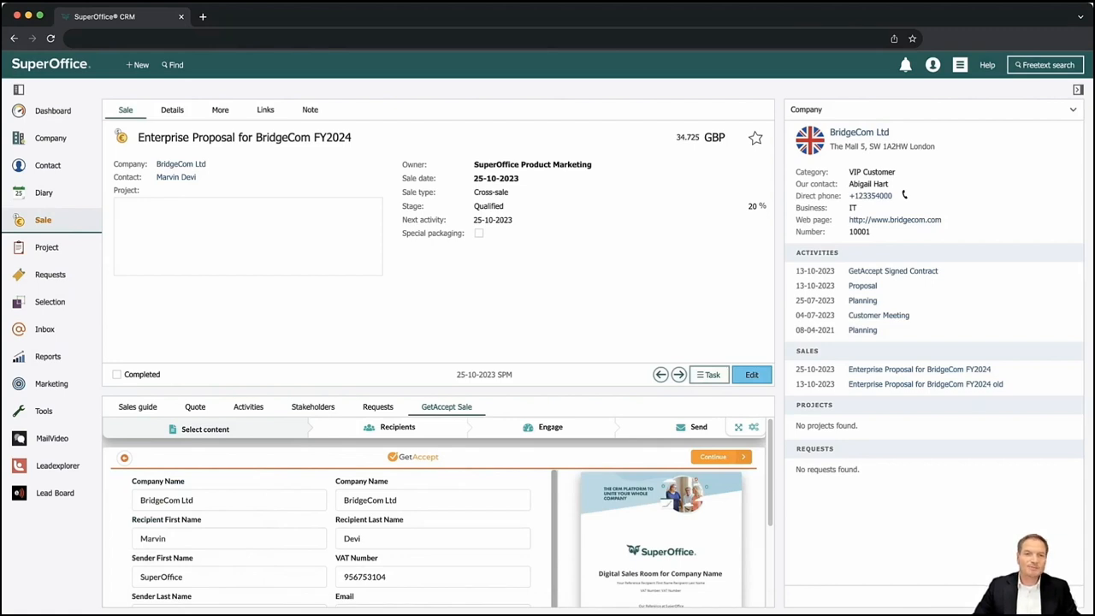
scroll(down, 3)
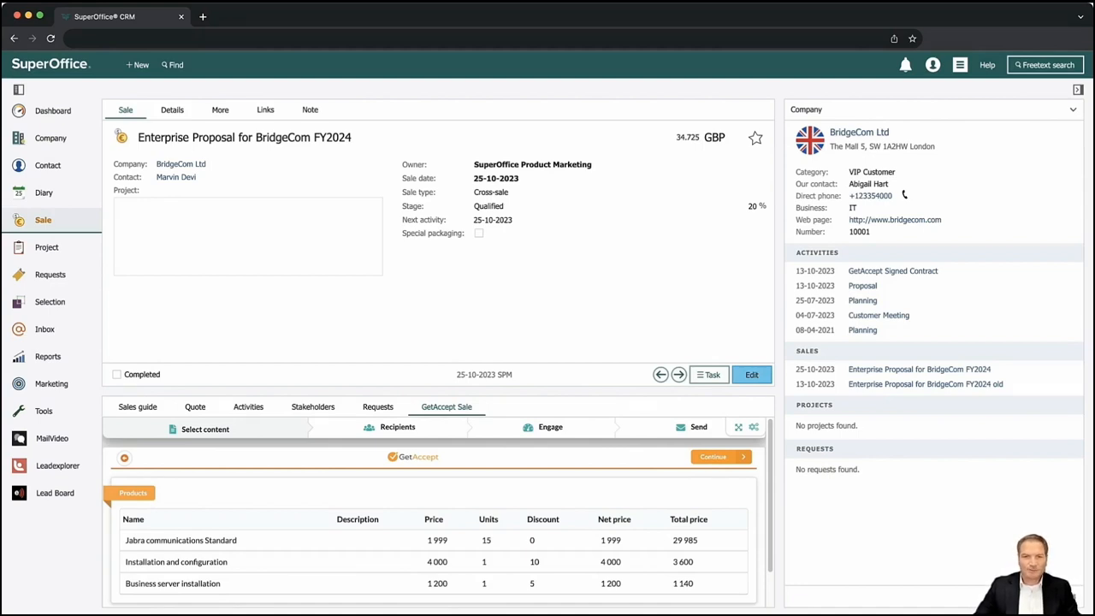
click(718, 455)
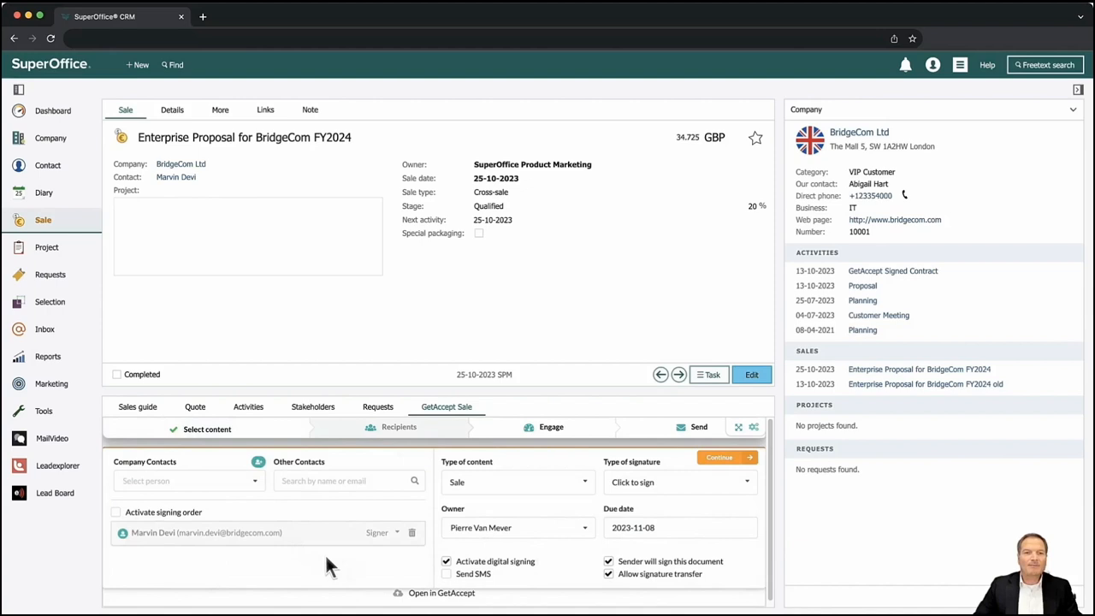
mouse_move(386, 544)
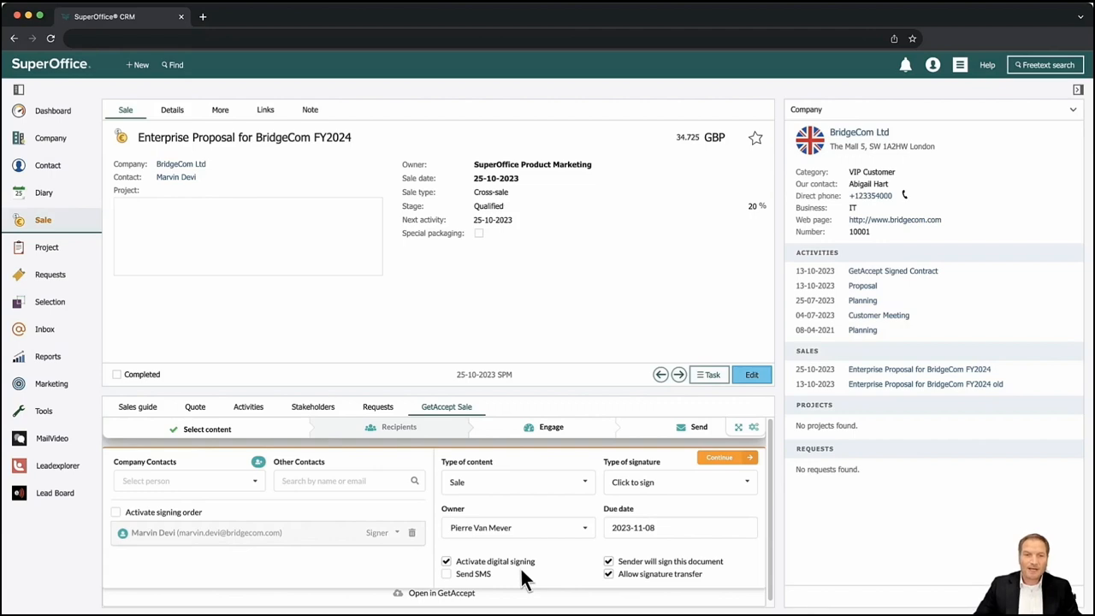
mouse_move(746, 487)
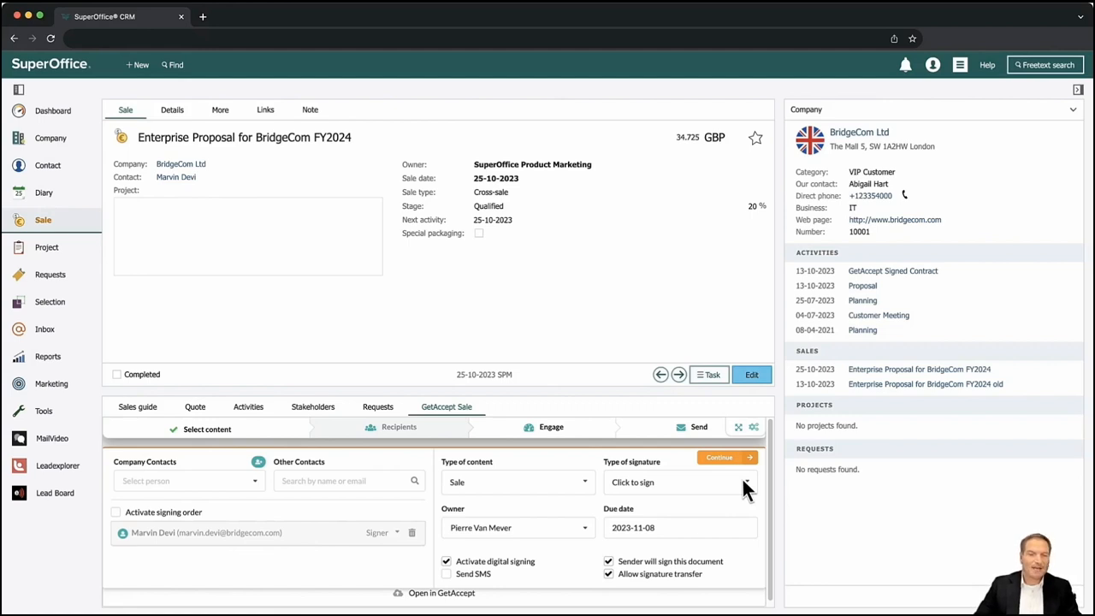
click(719, 456)
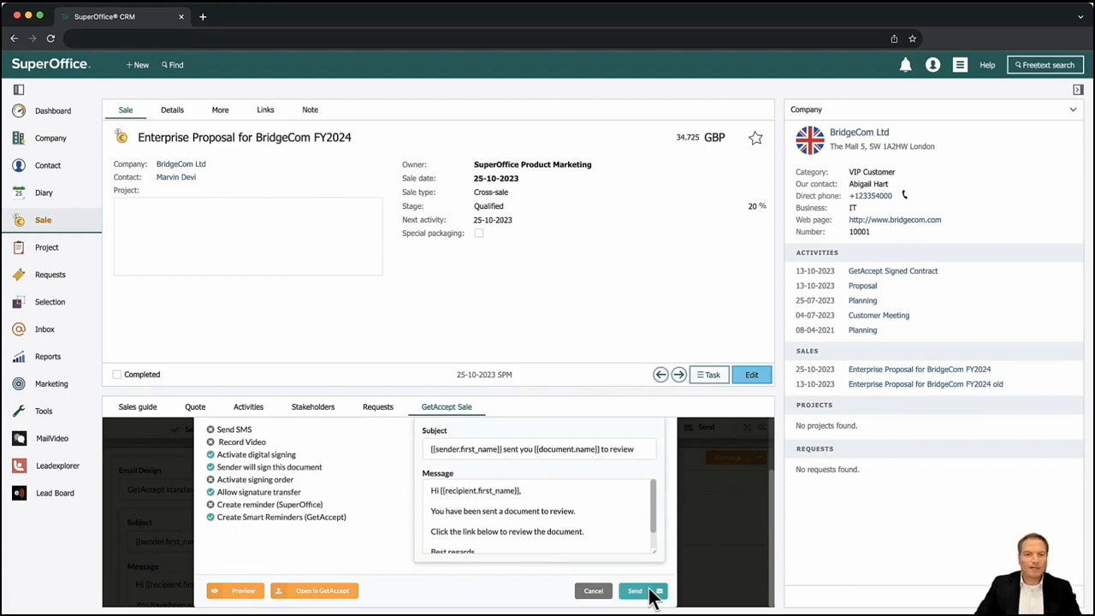
Send the BridgeCom enterprise proposal to the recipient for review via GetAccept.
click(635, 590)
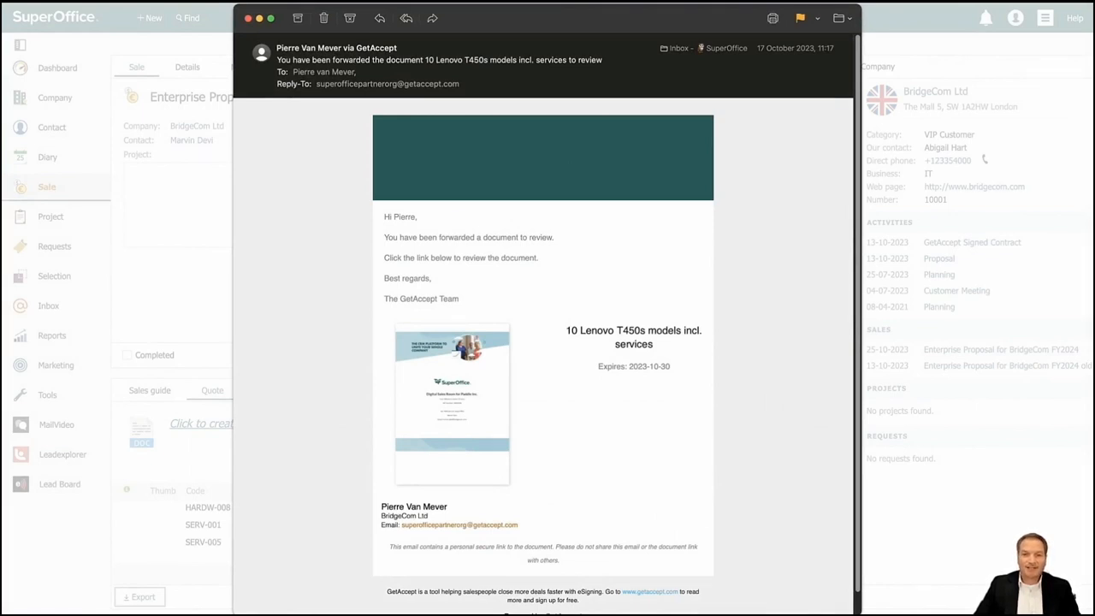
mouse_move(479, 441)
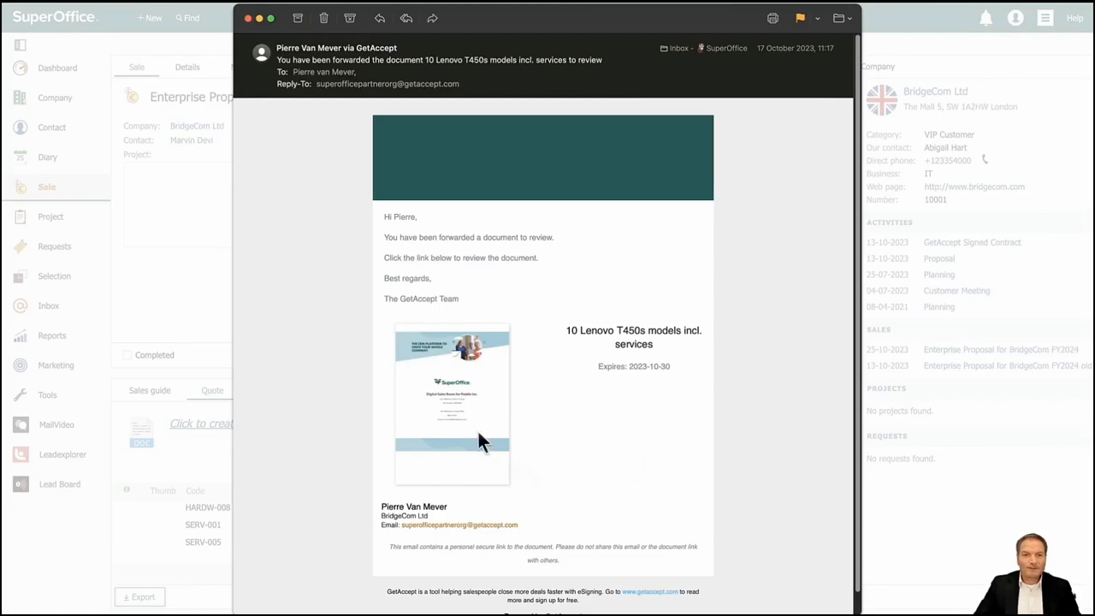
Open the BridgeCom proposal's digital sales room from the GetAccept review e-mail.
click(452, 408)
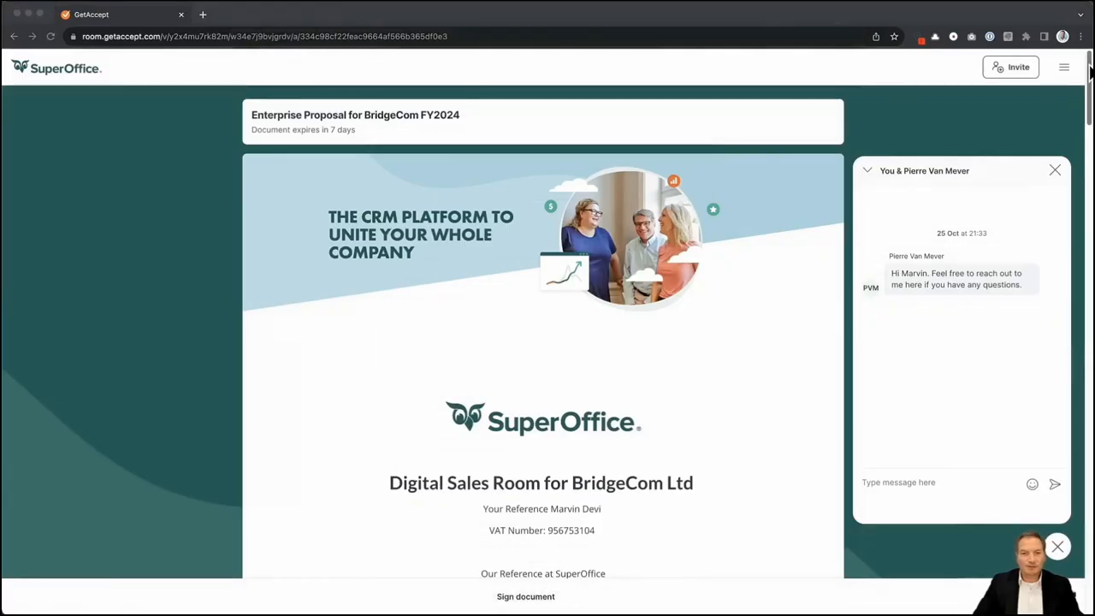
Scroll the digital sales room past the video, integrations and mutual action plan to the BridgeCom Ltd custom quote.
scroll(down, 3)
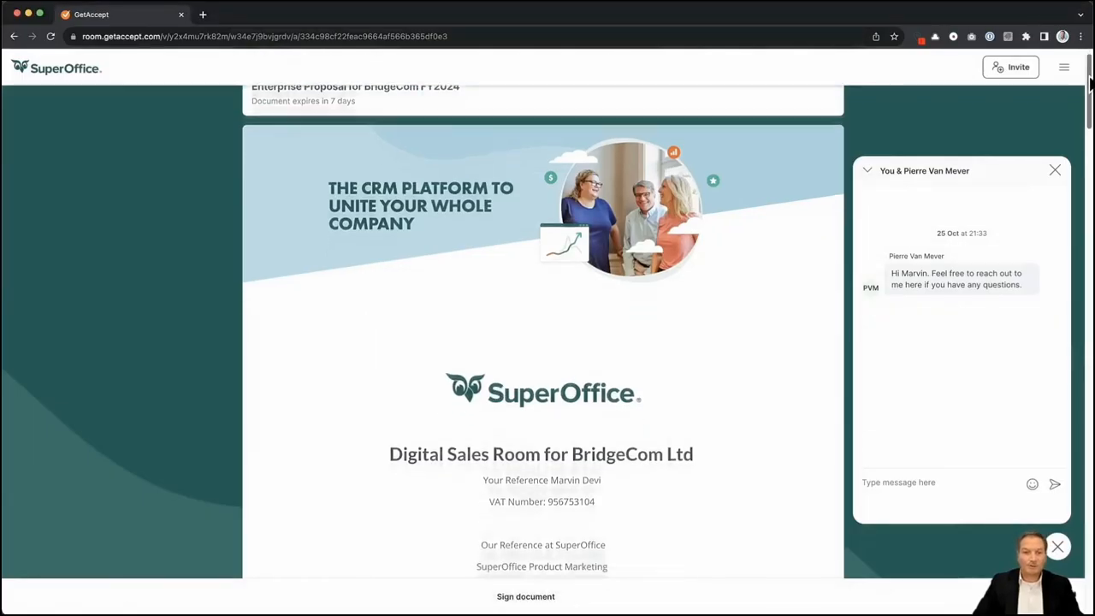
scroll(down, 3)
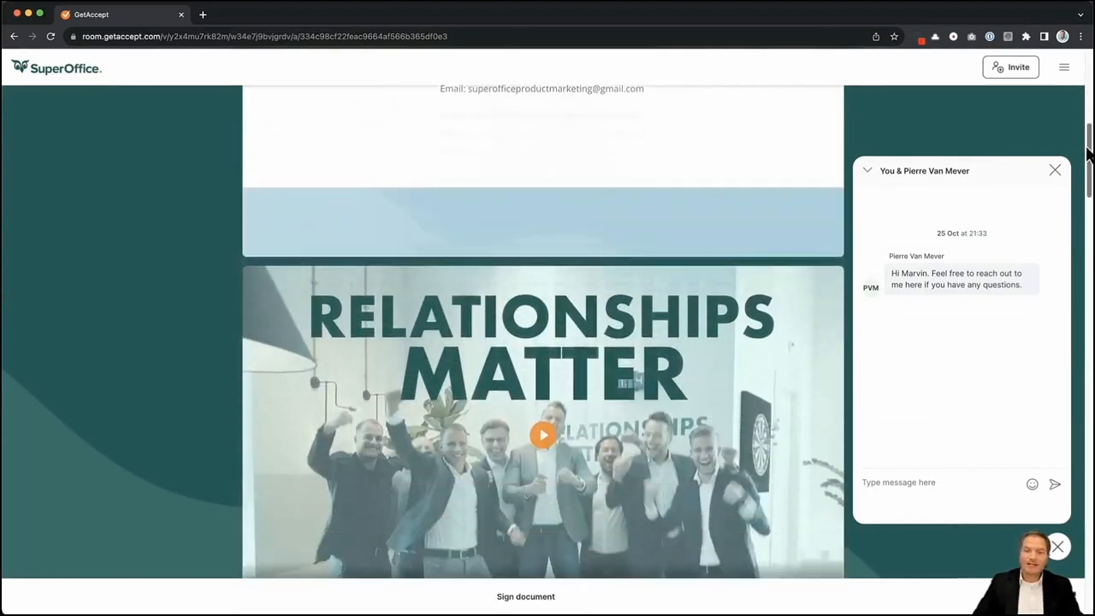
scroll(down, 3)
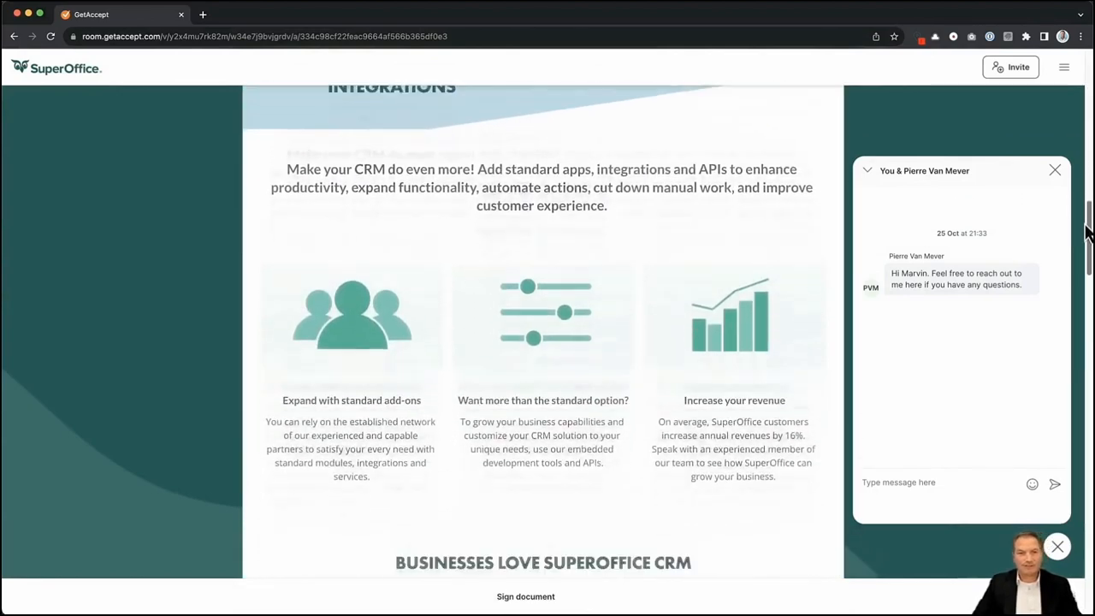
scroll(down, 3)
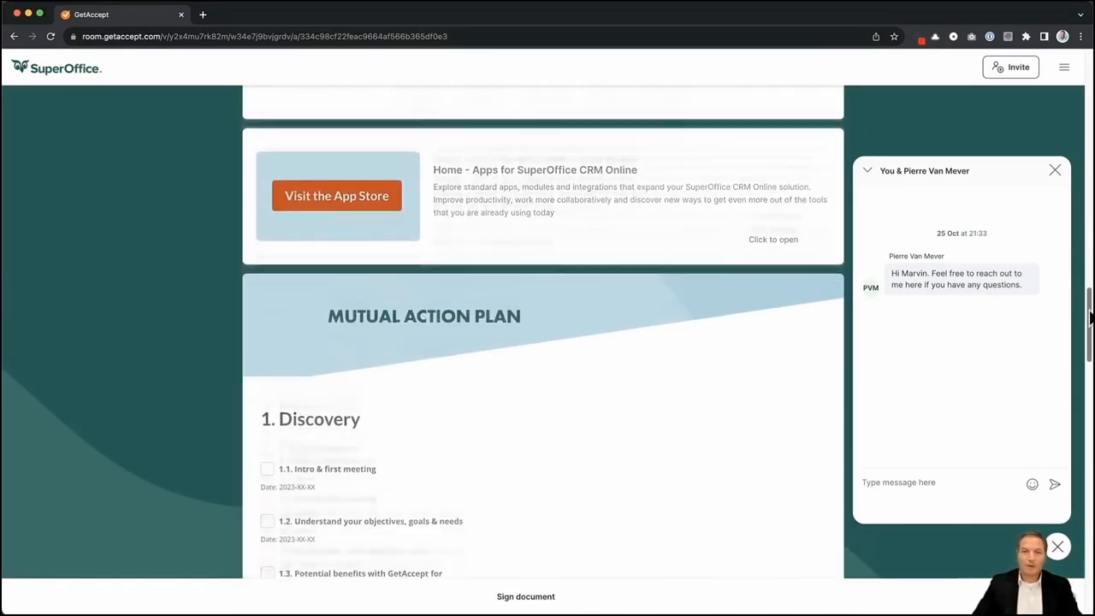
scroll(down, 3)
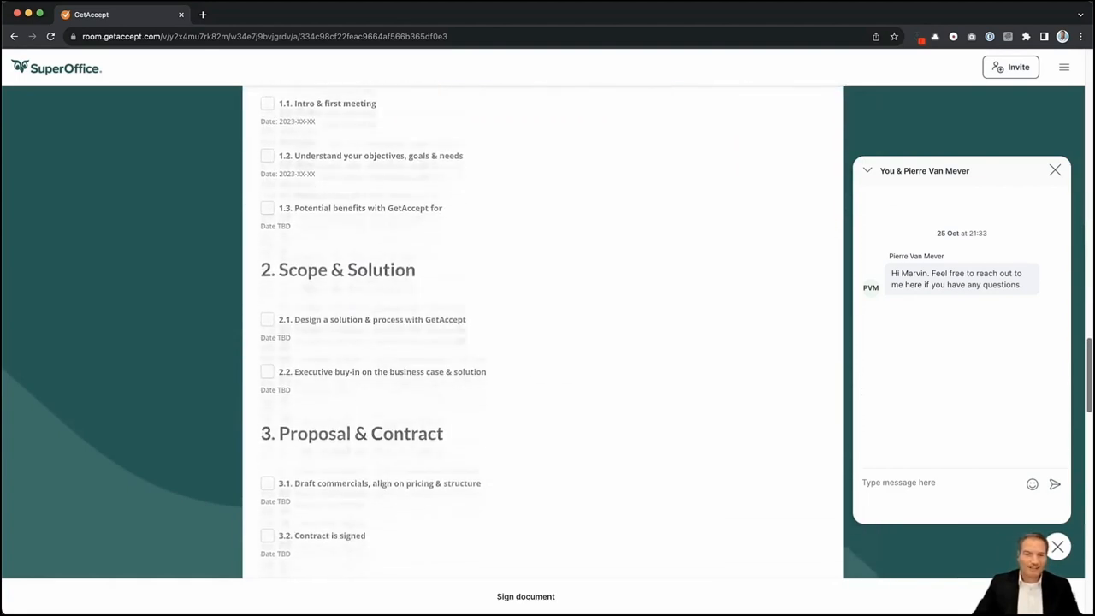
scroll(down, 3)
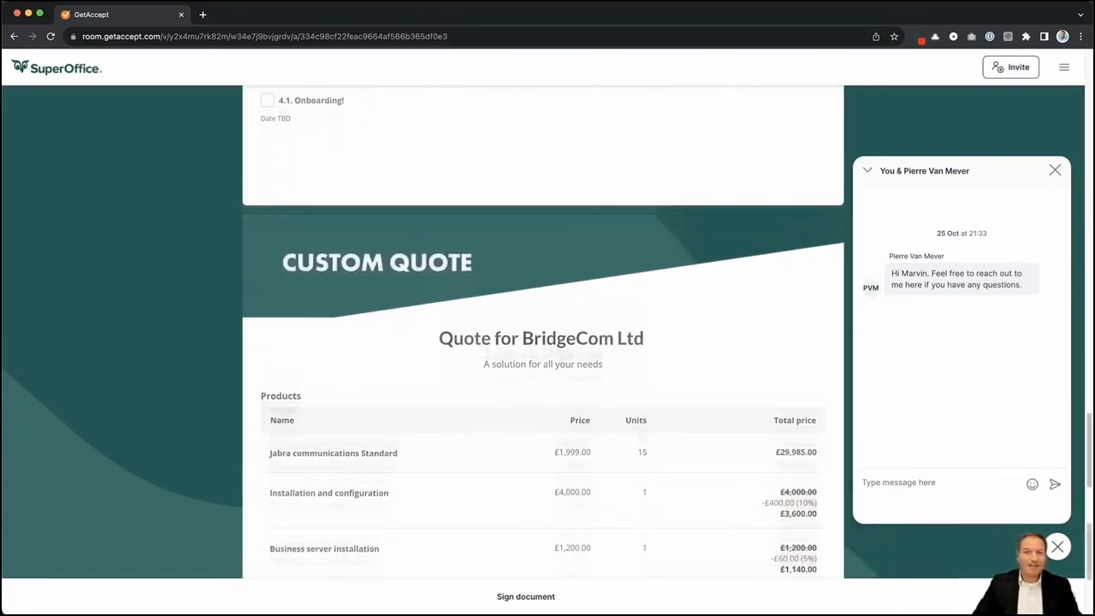
scroll(down, 3)
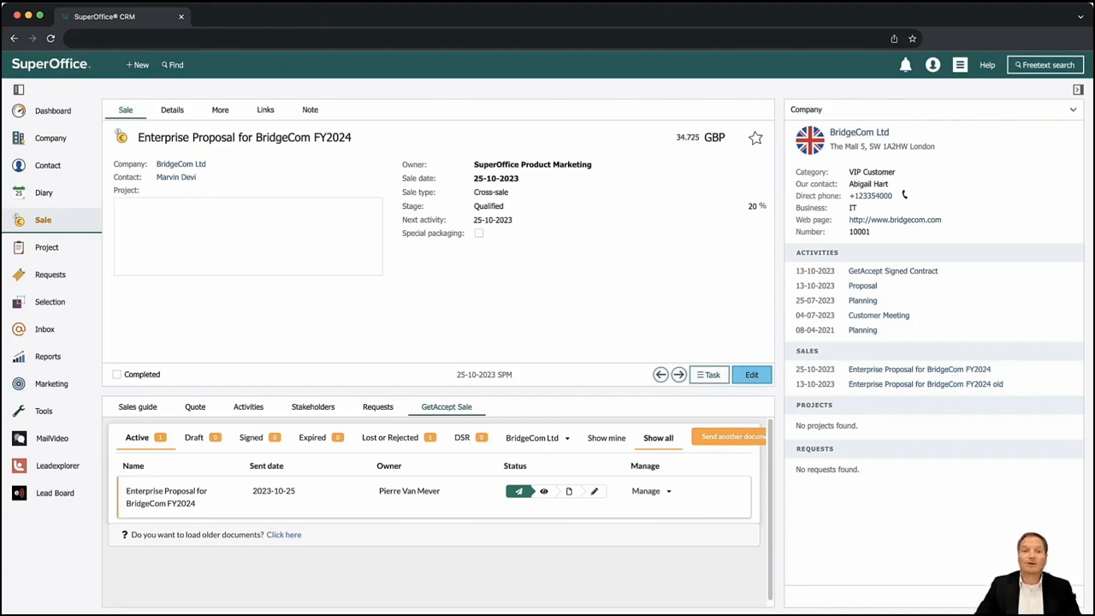
mouse_move(650, 505)
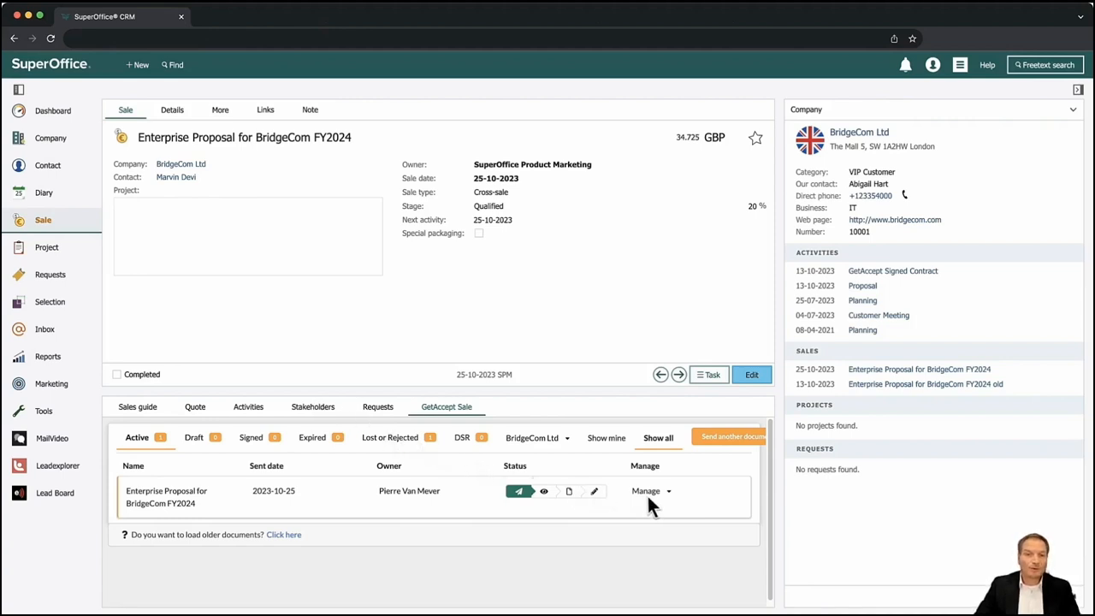